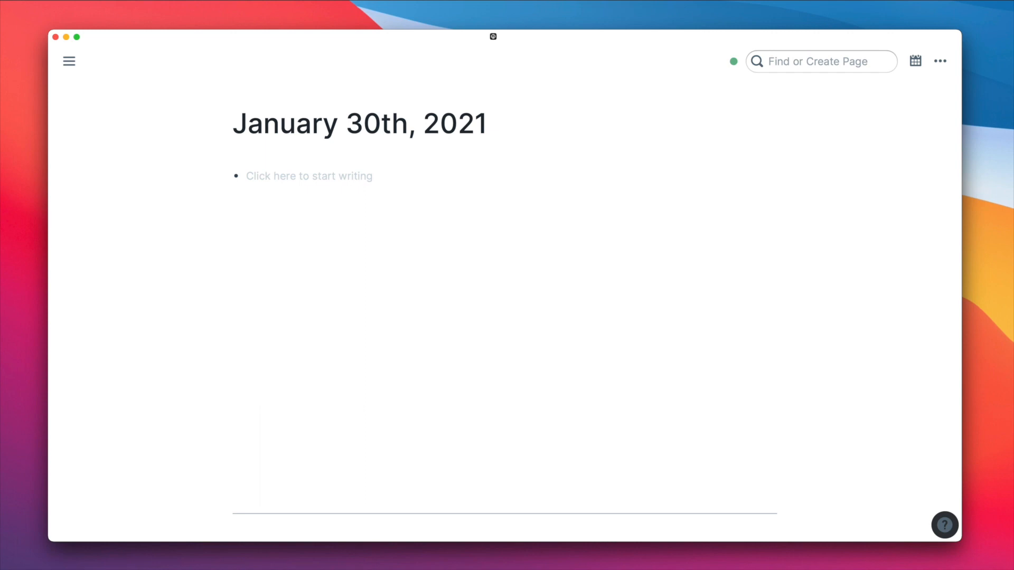
# Step: Select block text and scroll through the current Roam page
pyautogui.doubleClick(472, 124)
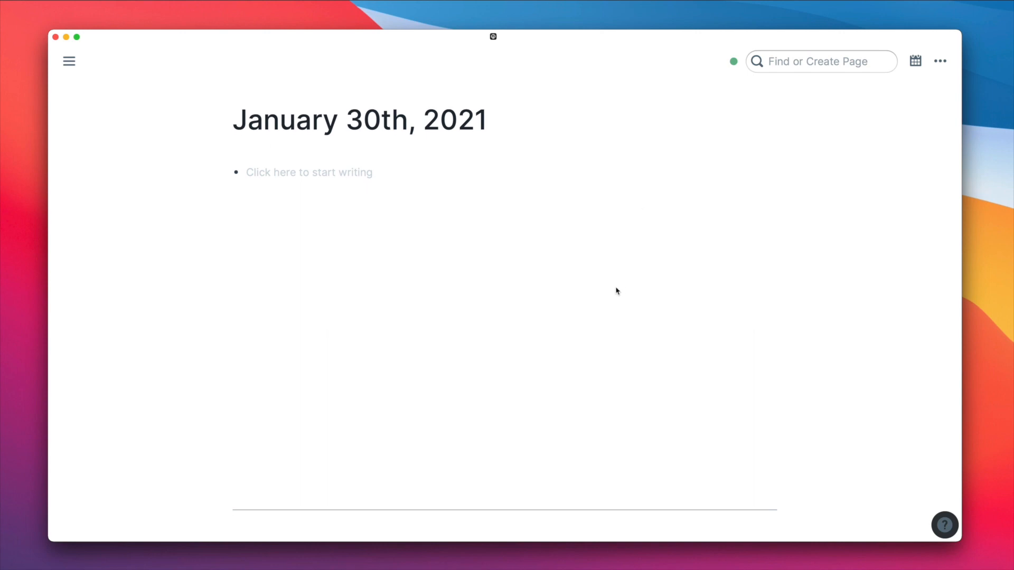
pyautogui.scroll(-3)
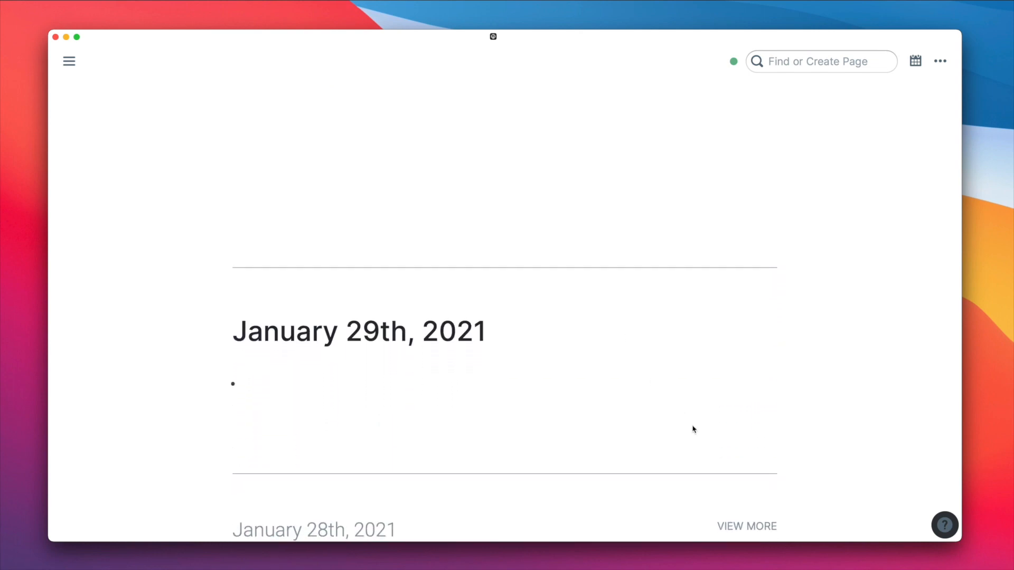
pyautogui.scroll(-3)
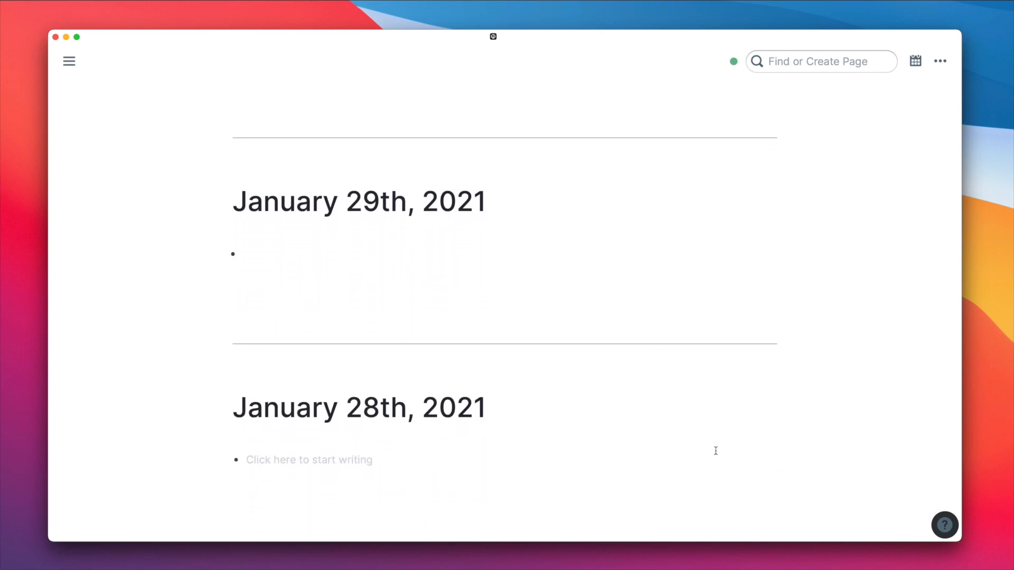
pyautogui.scroll(-3)
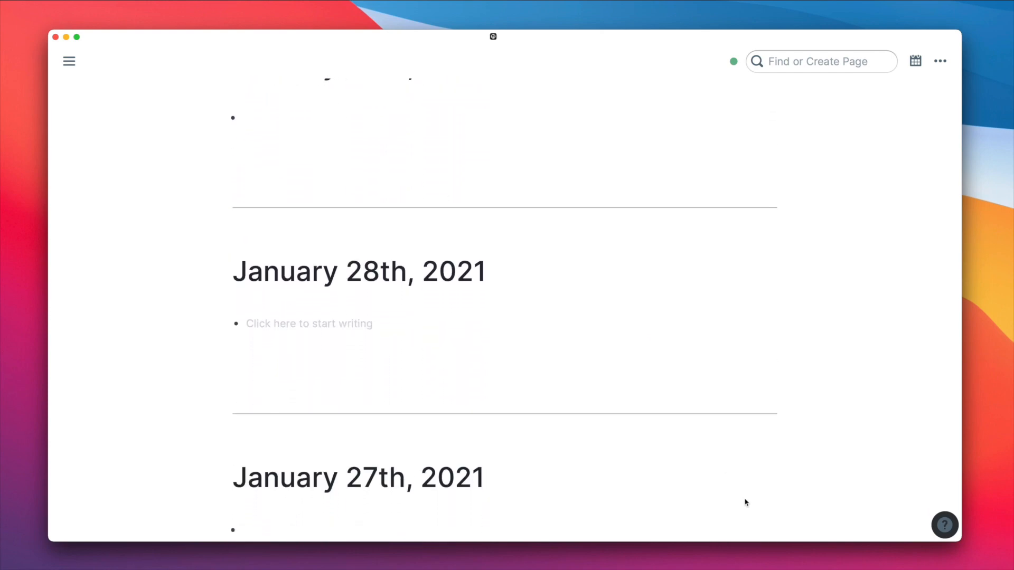
pyautogui.scroll(3)
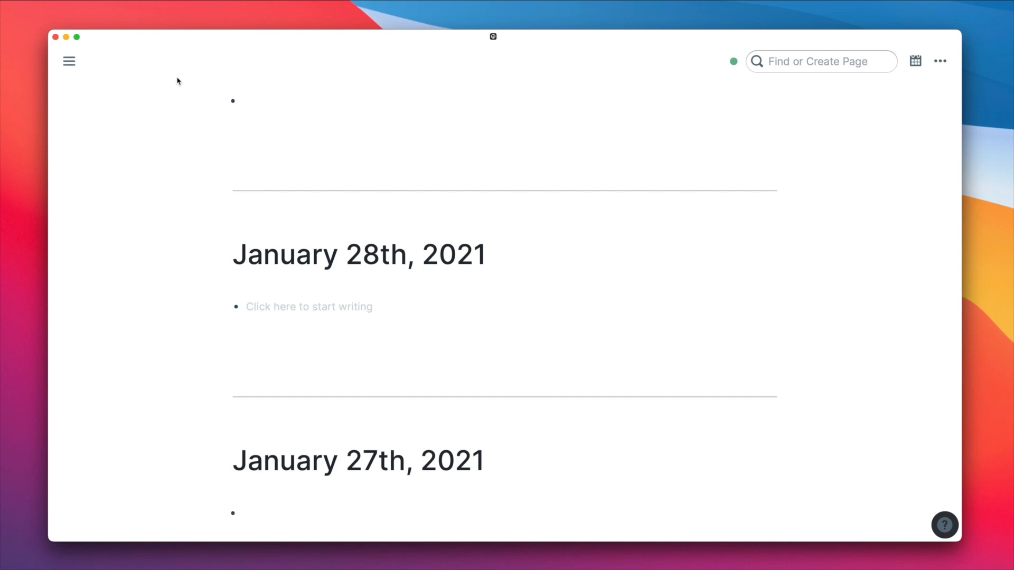
pyautogui.click(68, 61)
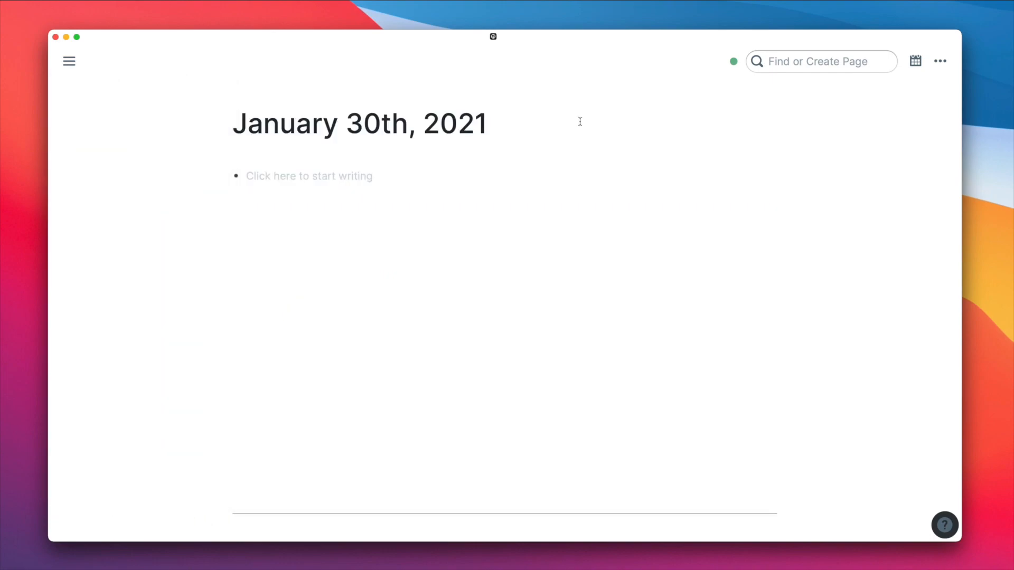
pyautogui.moveTo(646, 127)
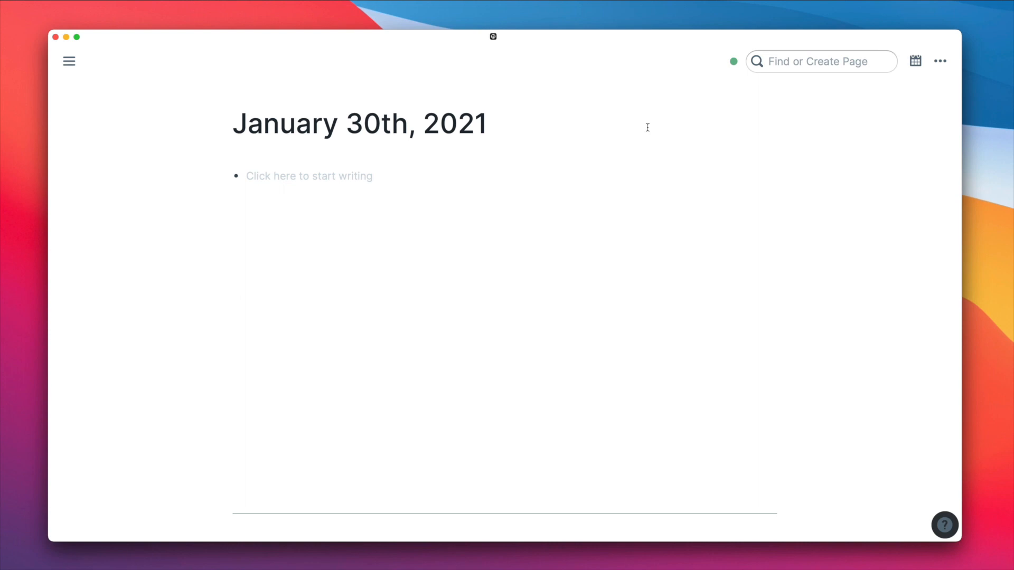
pyautogui.tripleClick(361, 123)
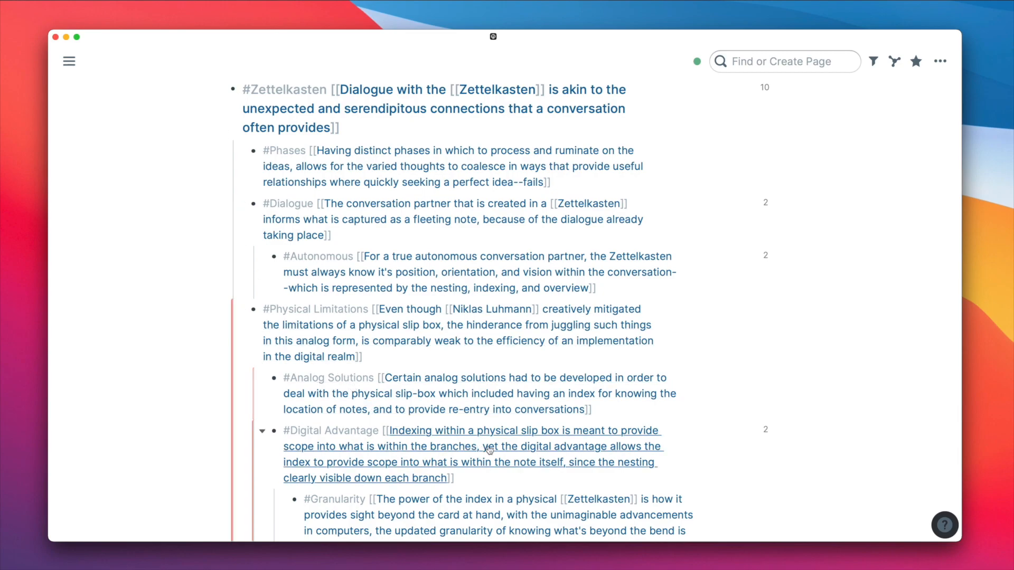
pyautogui.moveTo(502, 432)
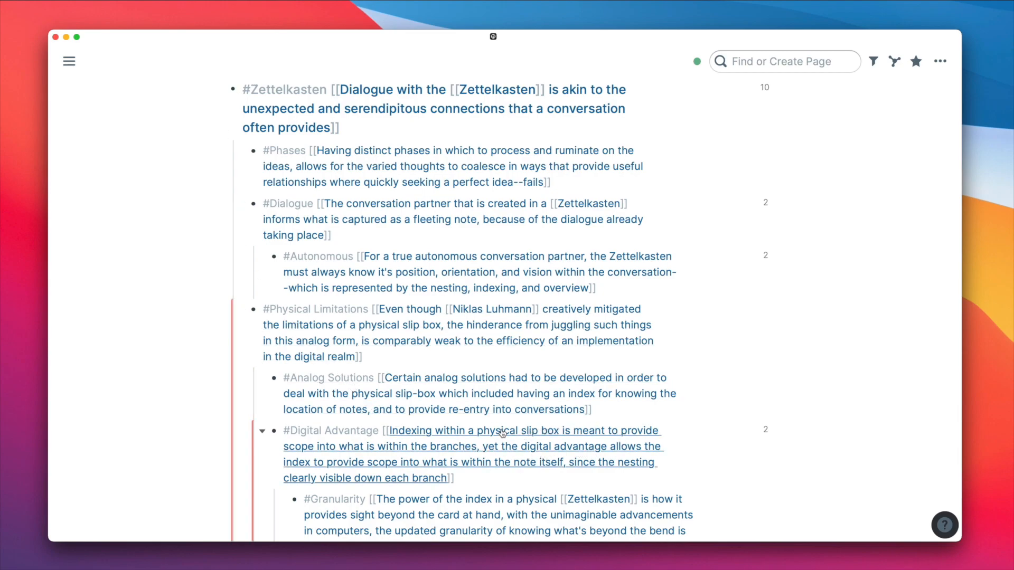
# Step: Go from Digital Advantage to December 3rd, 2020 and expand notes under My dog didn't die!
pyautogui.click(329, 431)
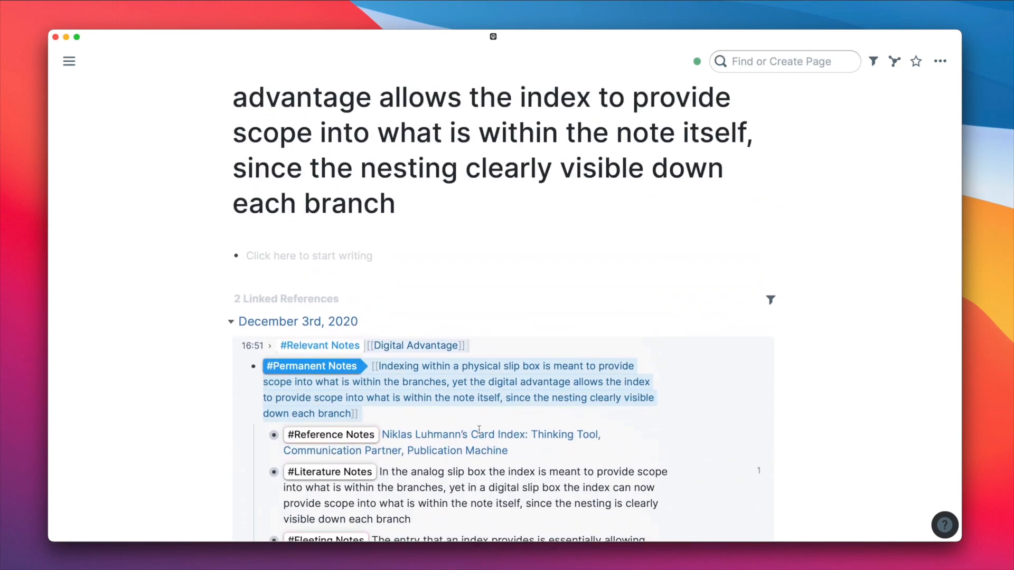
pyautogui.scroll(-3)
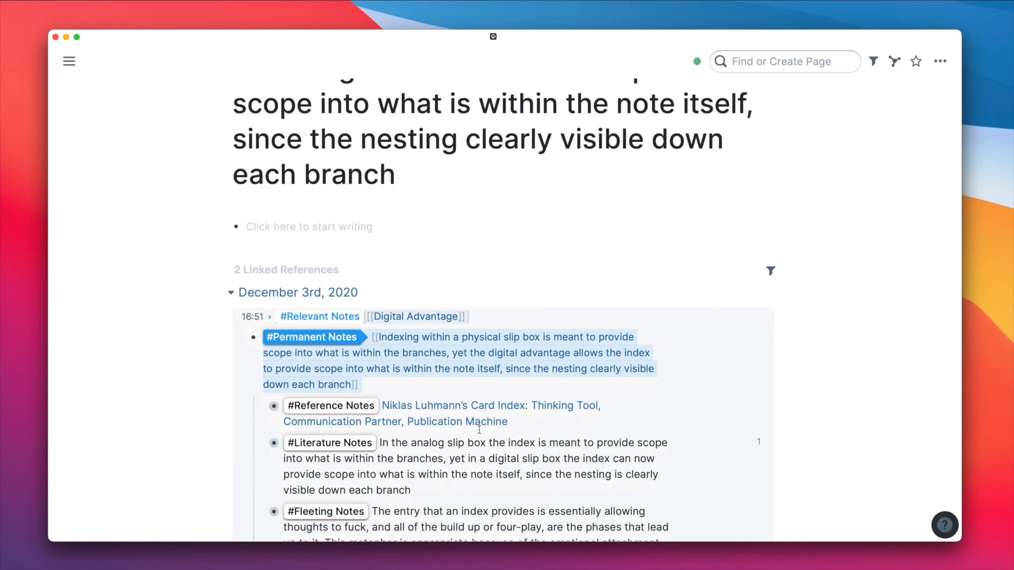
pyautogui.scroll(-3)
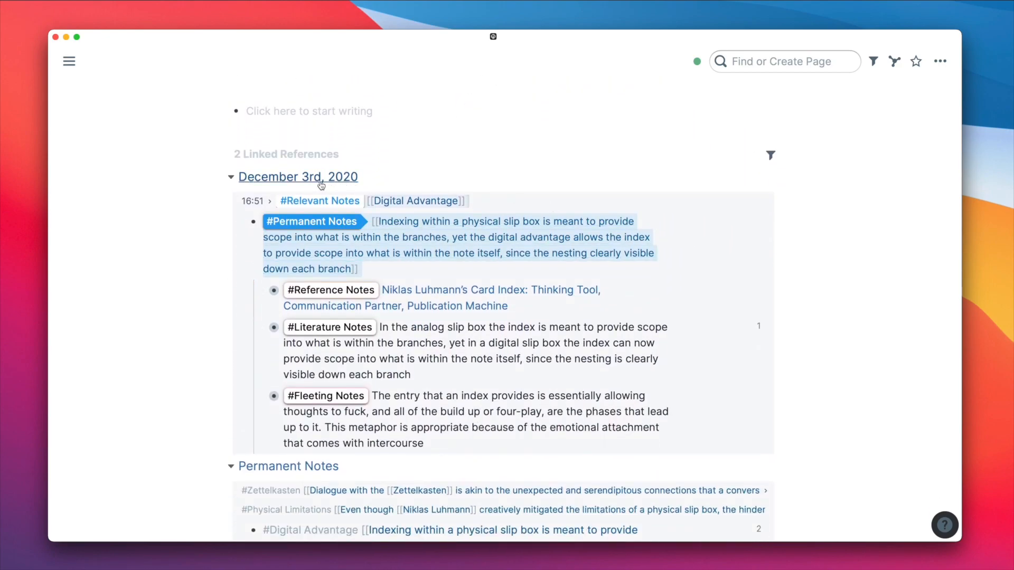
pyautogui.click(298, 177)
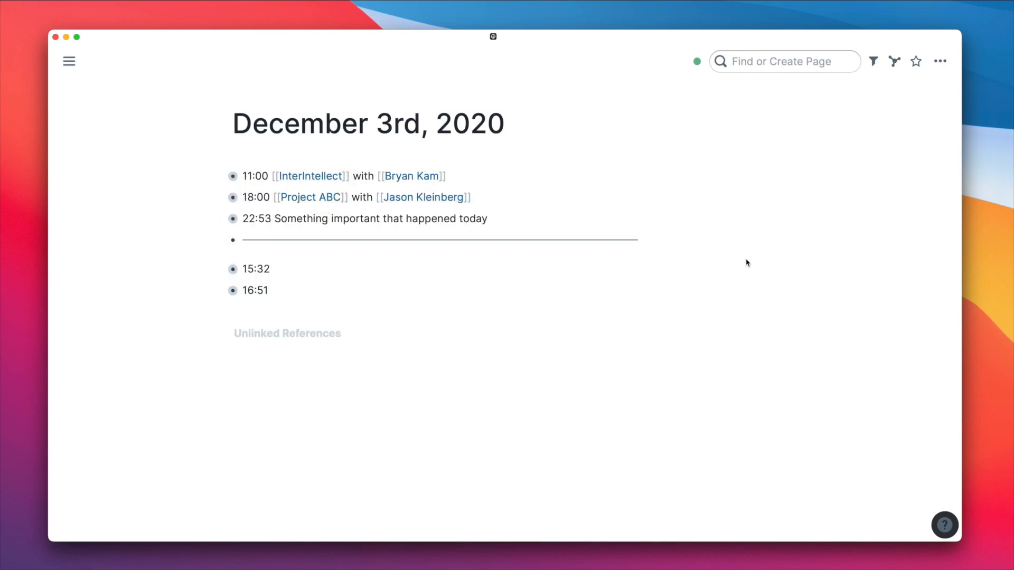
pyautogui.moveTo(265, 176)
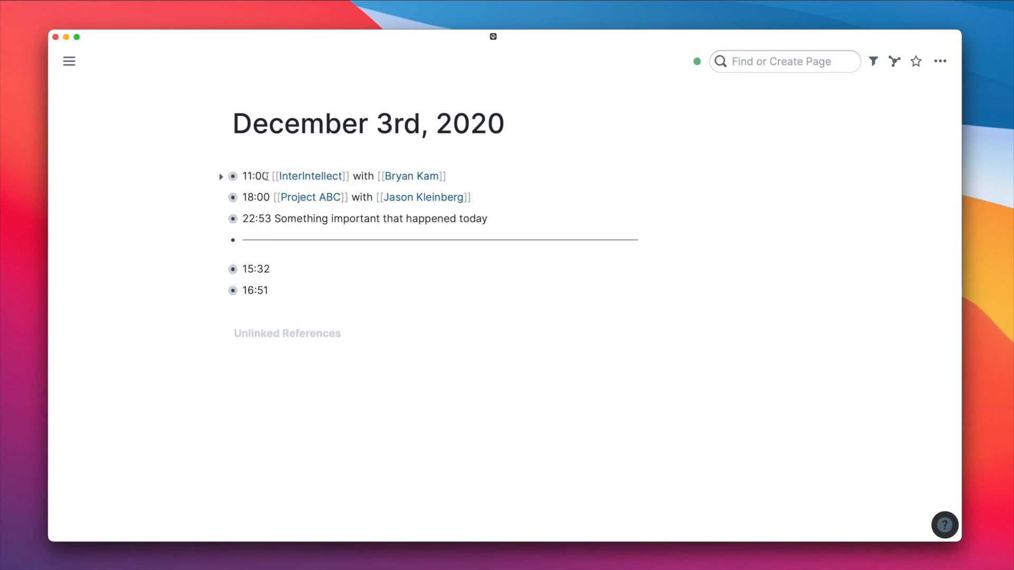
pyautogui.moveTo(222, 222)
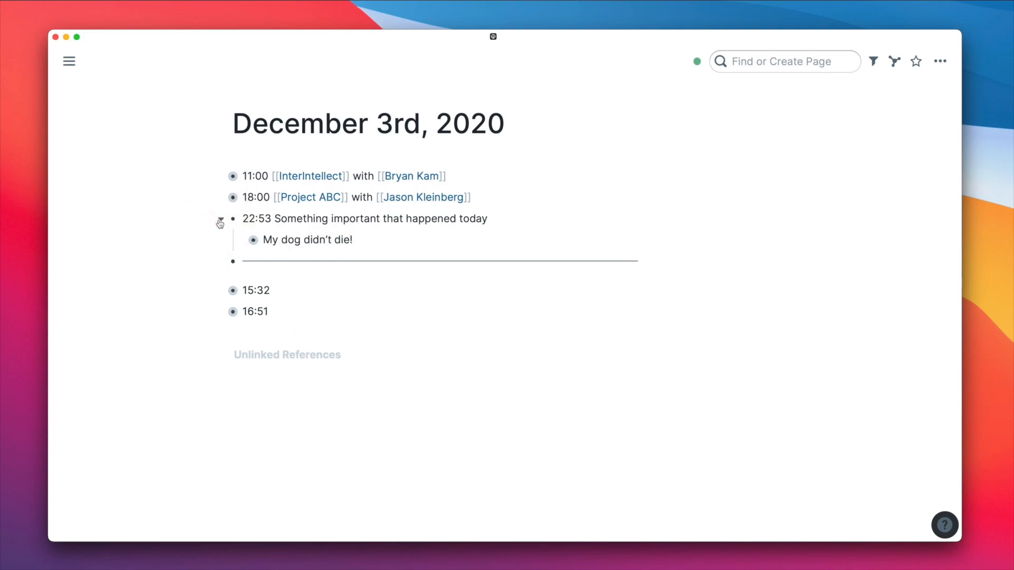
pyautogui.click(241, 245)
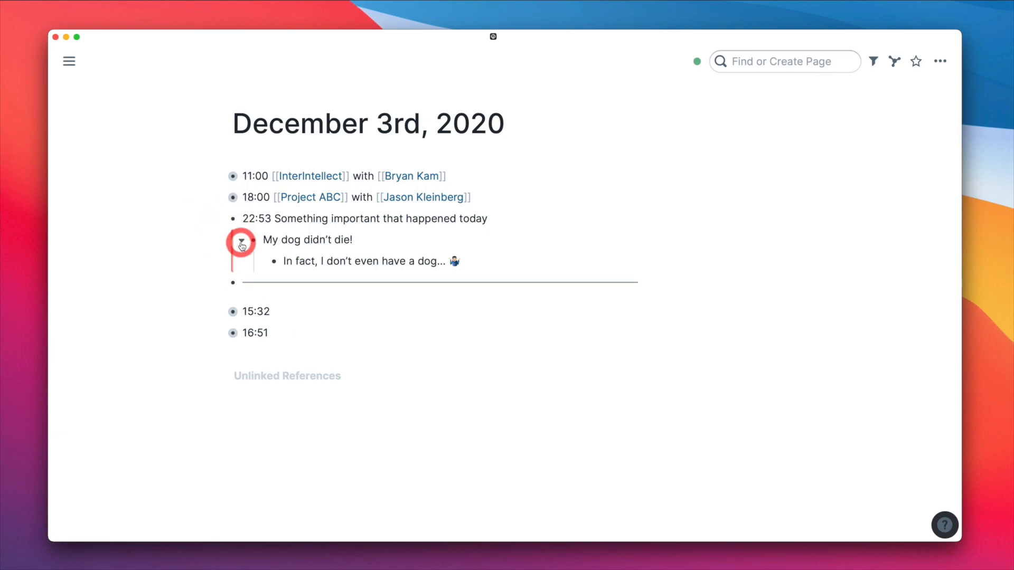
pyautogui.moveTo(850, 422)
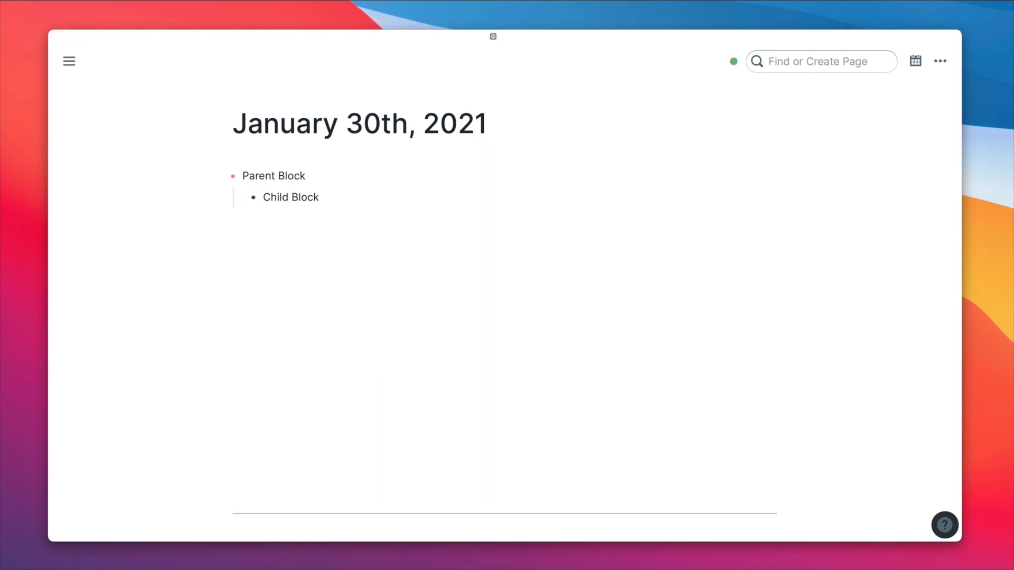
pyautogui.moveTo(319, 102)
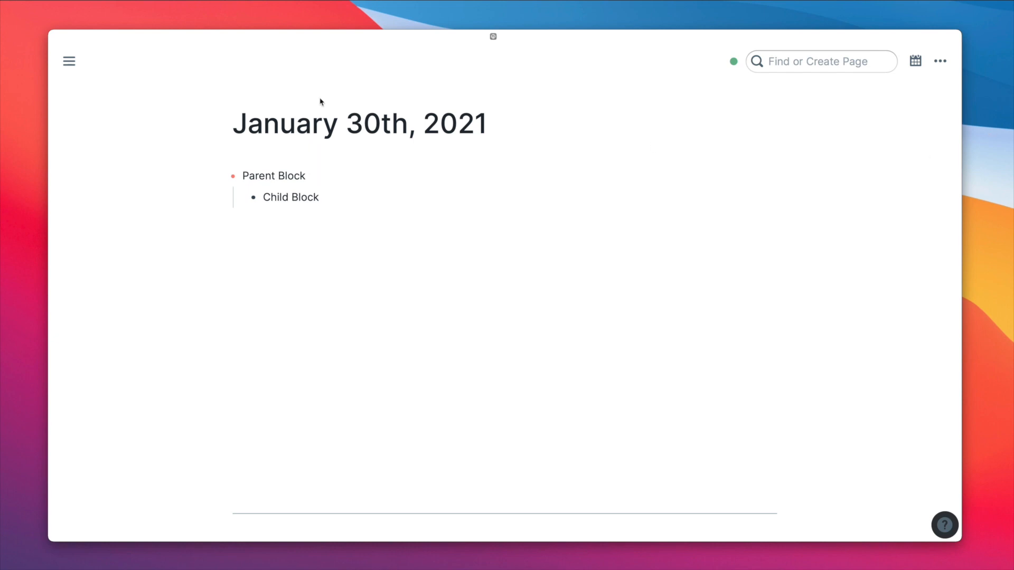
# Step: Build a Parent, Child and sibling outline, then select all blocks and delete them
pyautogui.click(274, 176)
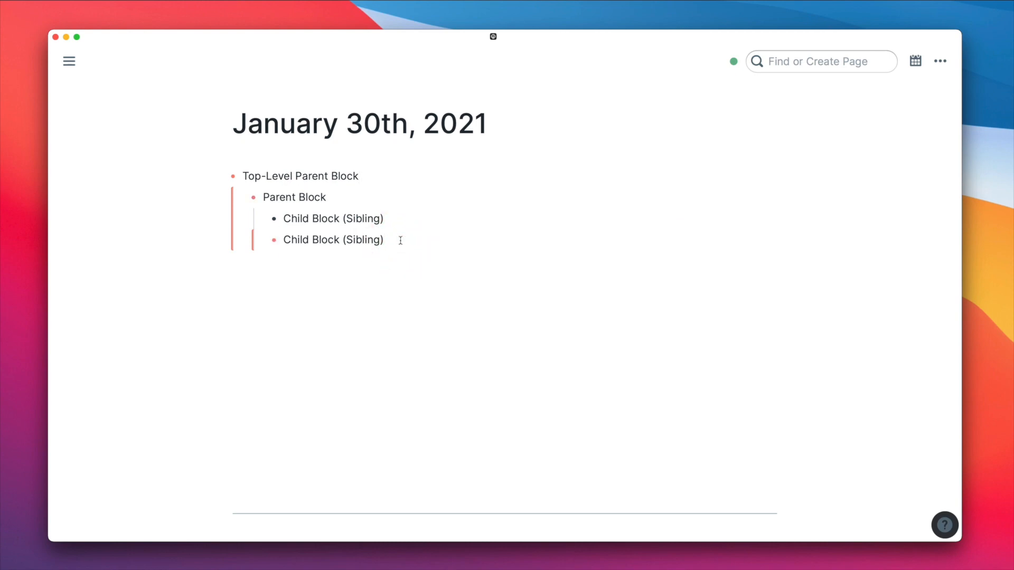
pyautogui.moveTo(375, 227)
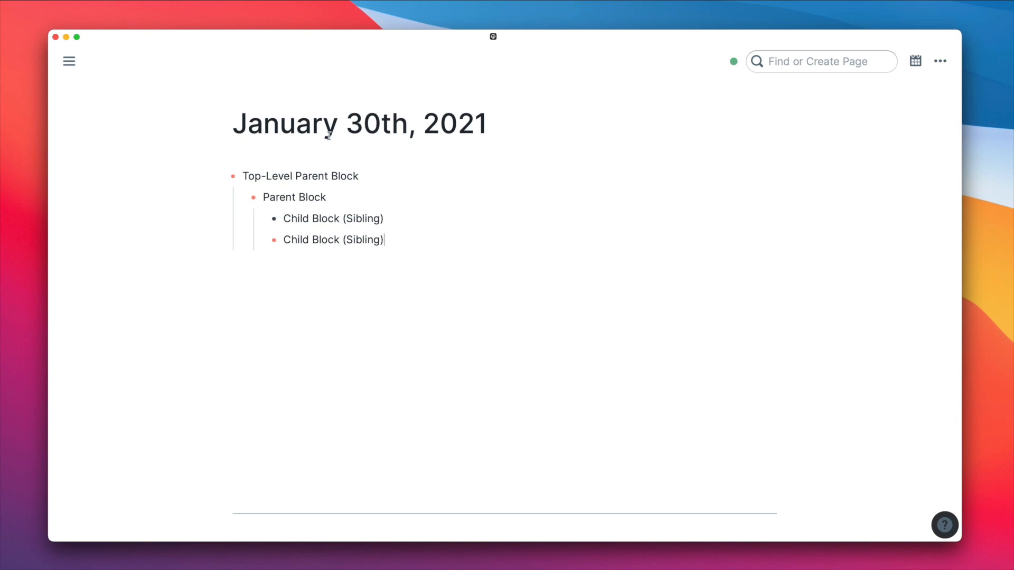
pyautogui.click(221, 176)
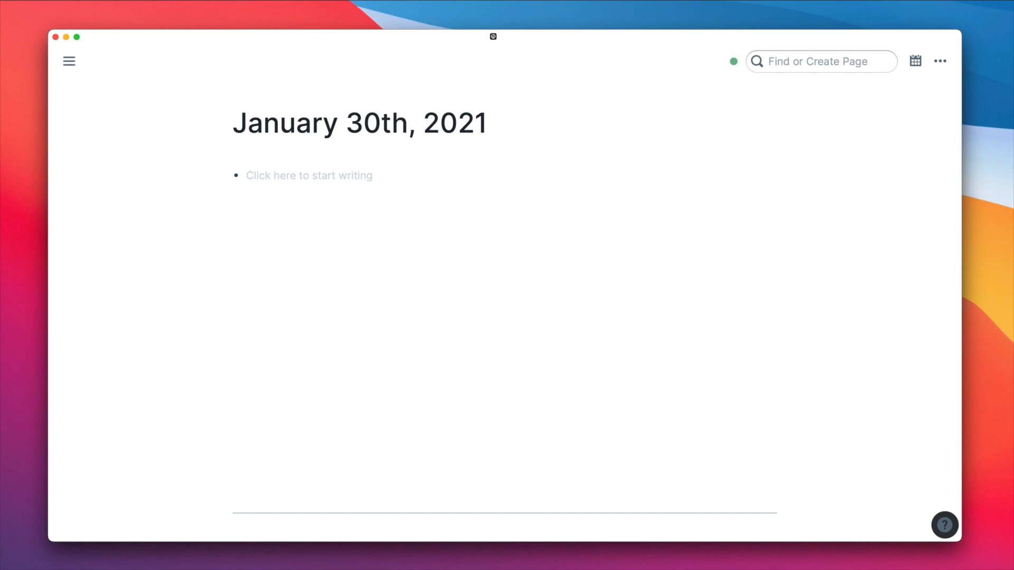
pyautogui.moveTo(356, 175)
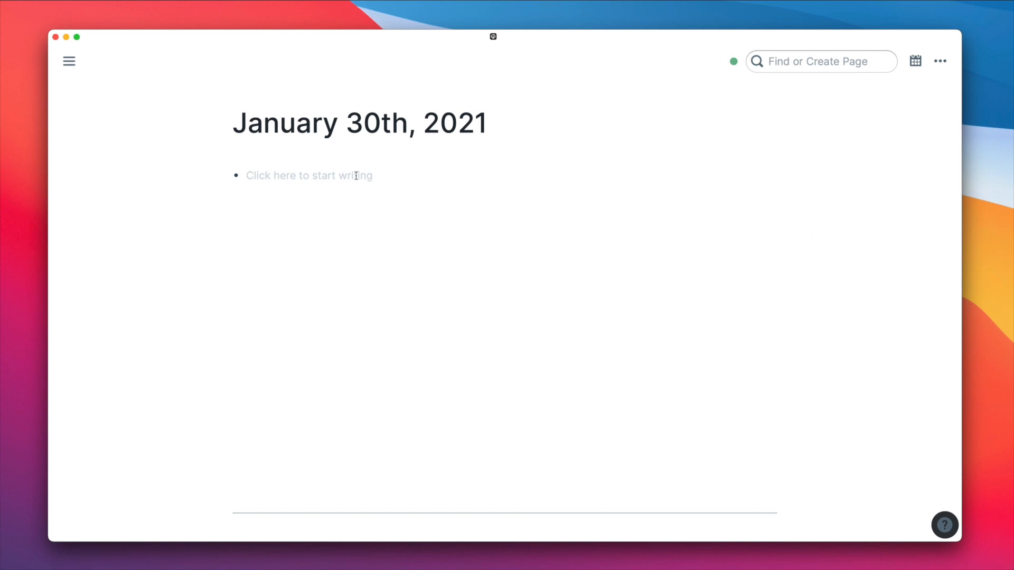
# Step: Write 'I am typing' between two links to the Beau Haan page
pyautogui.click(309, 175)
pyautogui.write('[[')
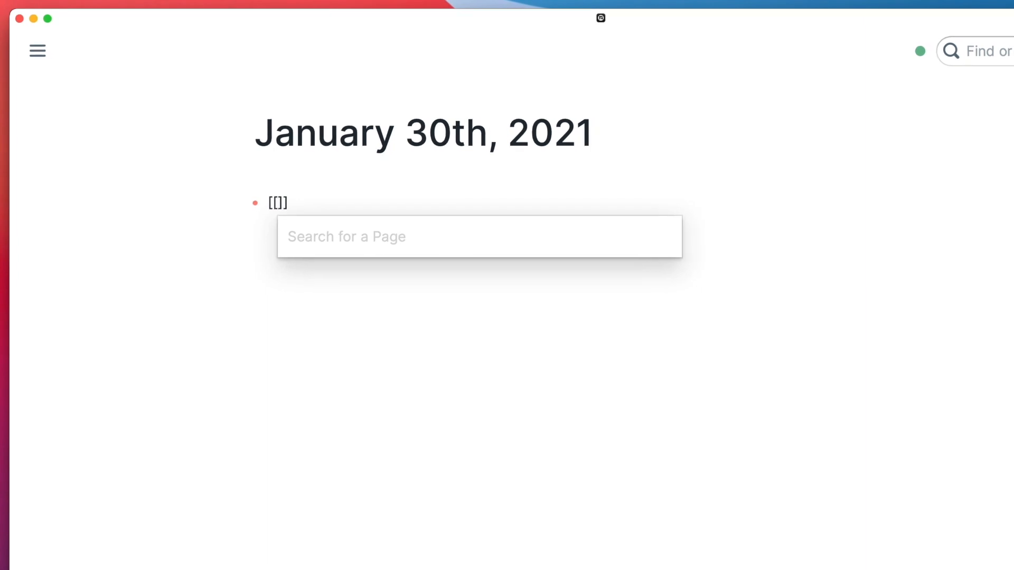
pyautogui.write('bea')
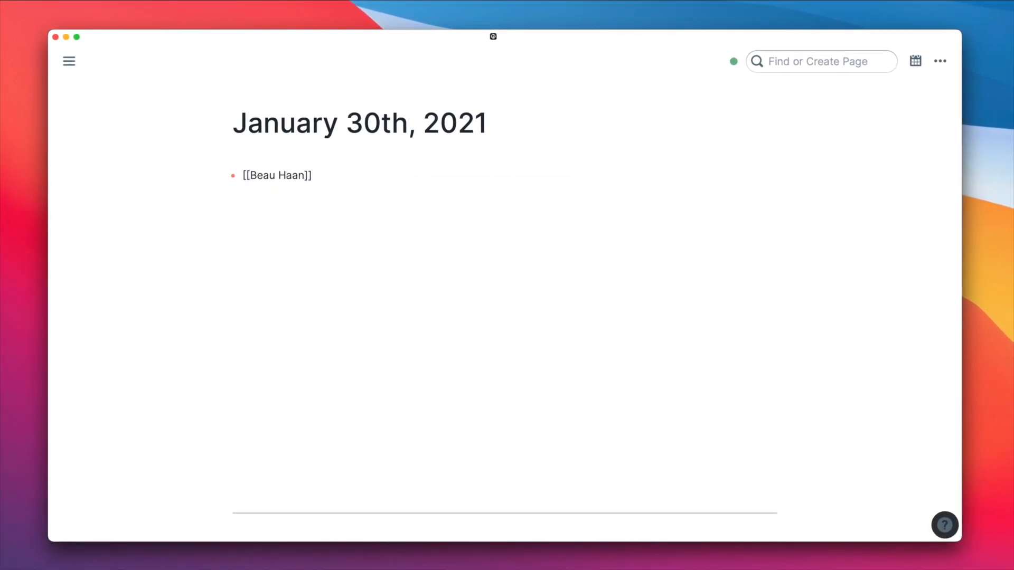
pyautogui.write('I am typing []')
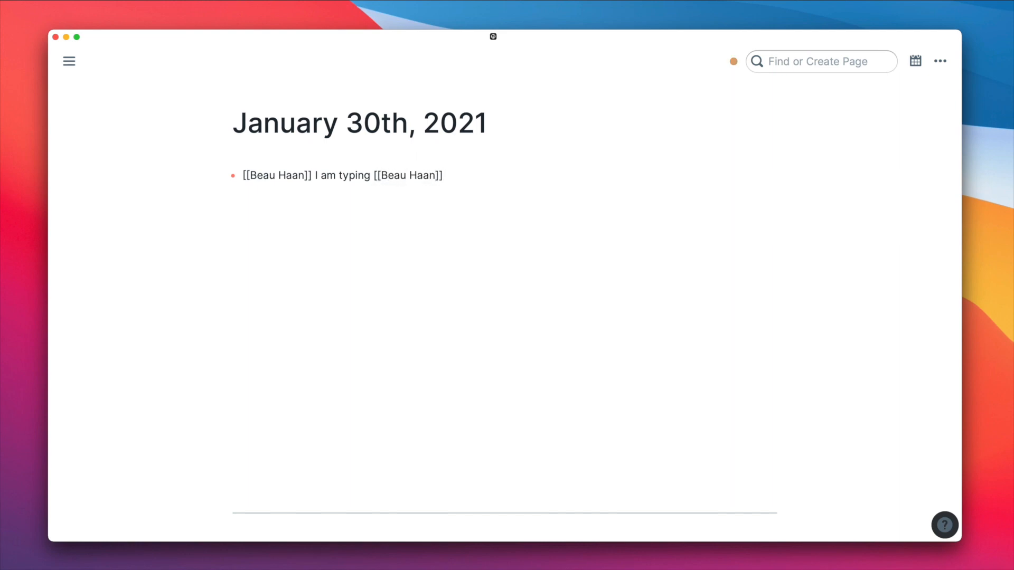
# Step: Search for 'Beau Haan2' and create it as a new page
pyautogui.click(818, 61)
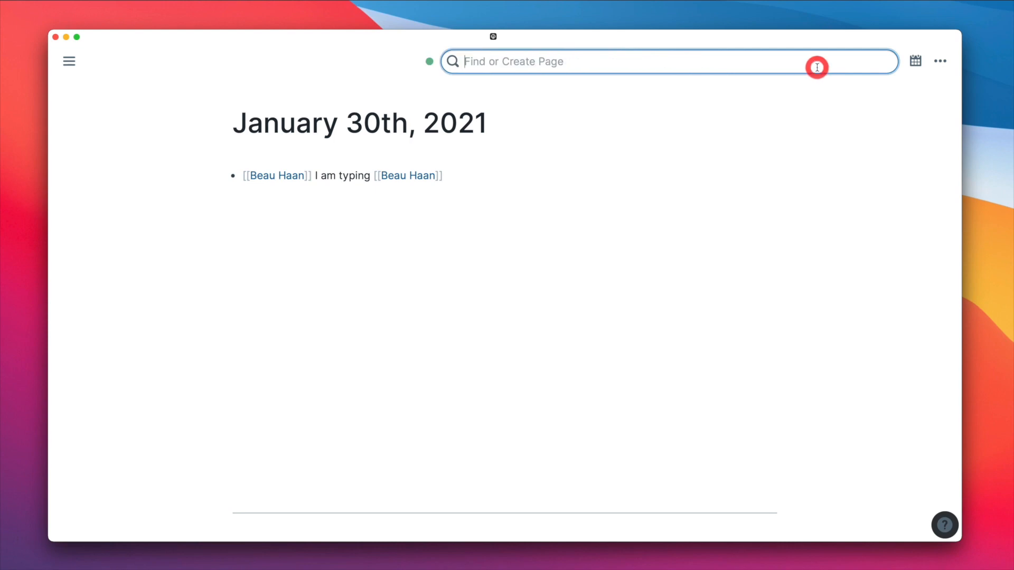
pyautogui.write('Beau H')
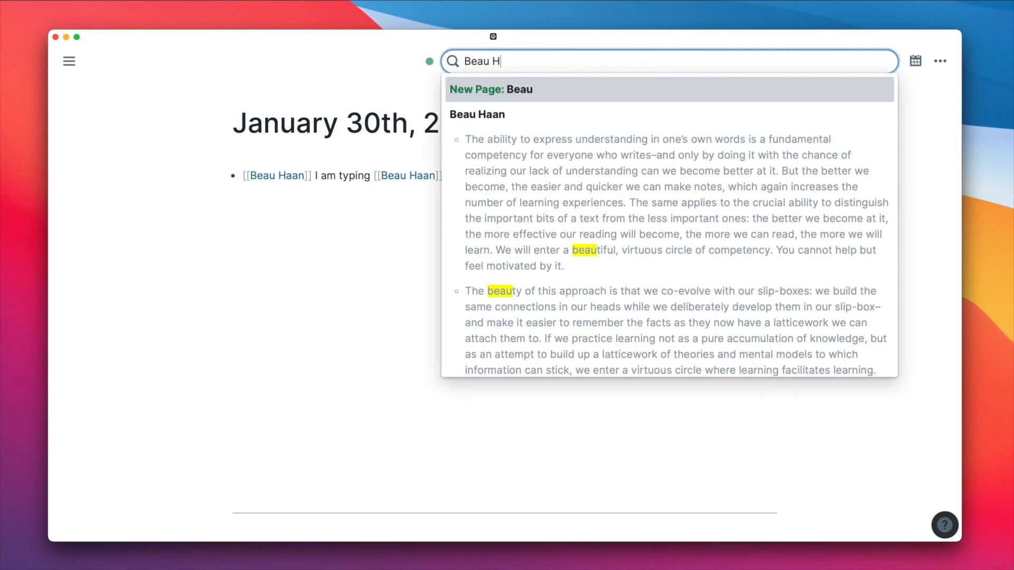
pyautogui.write('aan2')
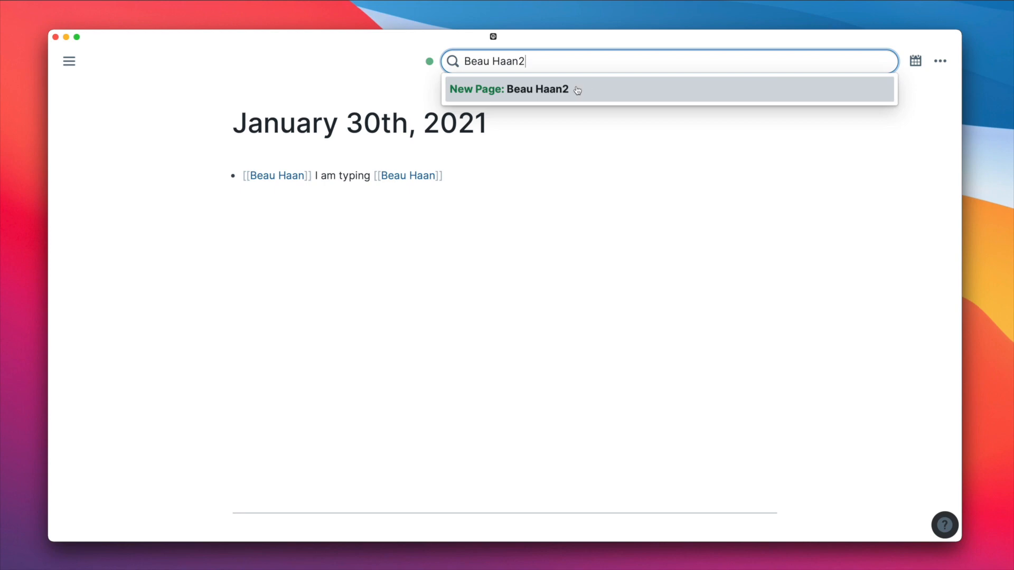
pyautogui.click(510, 89)
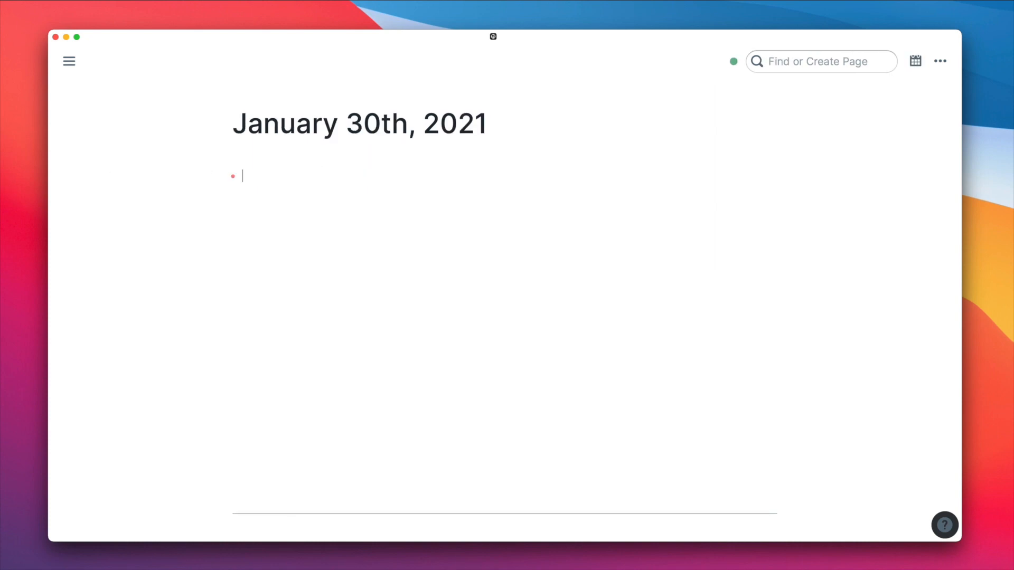
# Step: Tag the daily note block with #Beau Haan and #FTW
pyautogui.write('#')
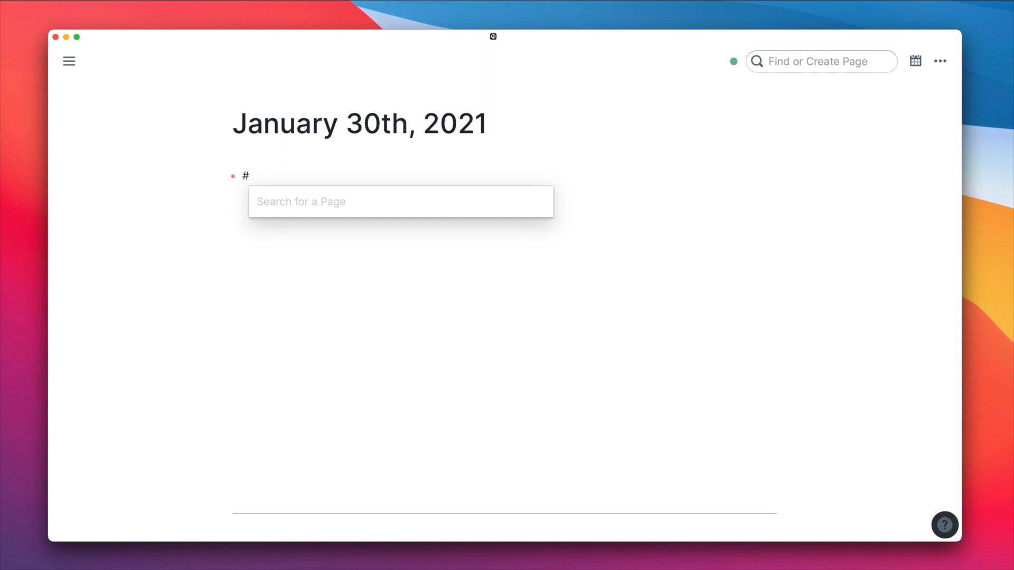
pyautogui.write('bea')
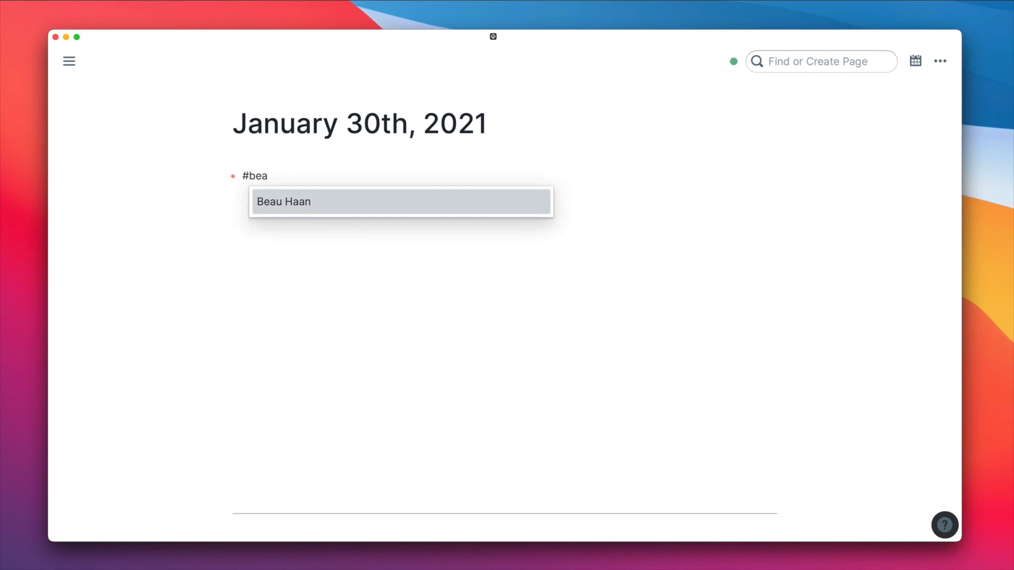
pyautogui.click(400, 201)
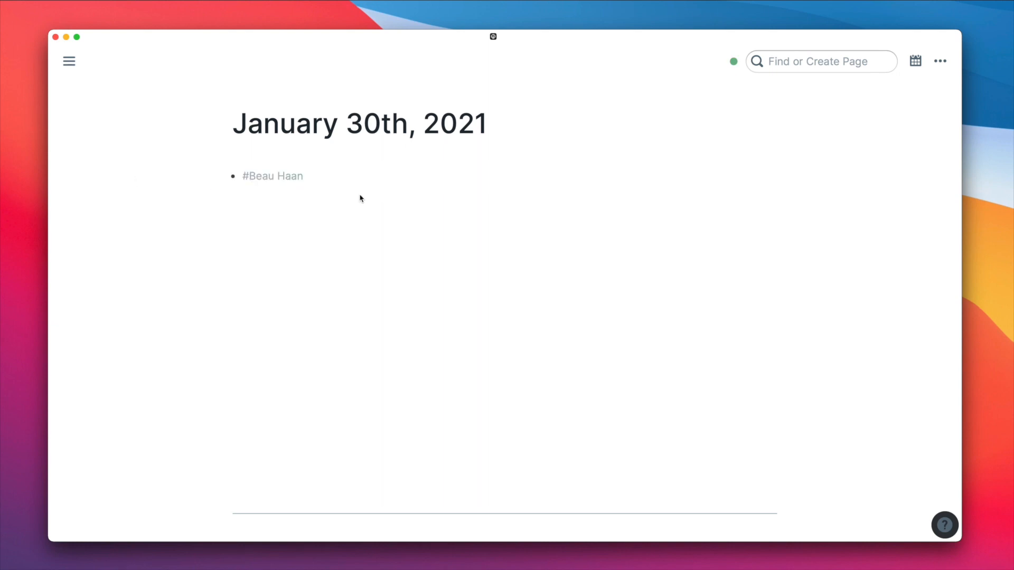
pyautogui.moveTo(265, 187)
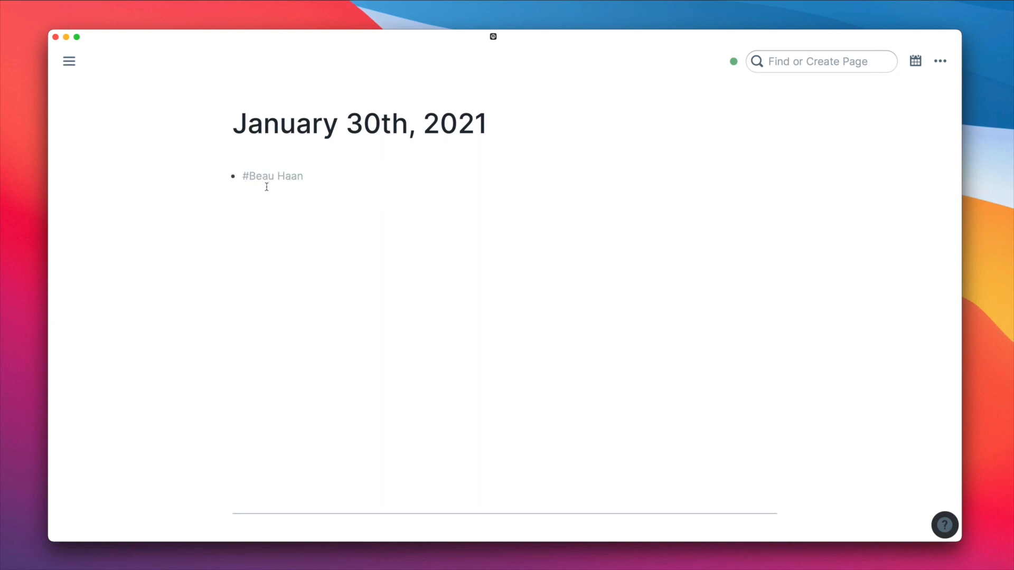
pyautogui.moveTo(487, 183)
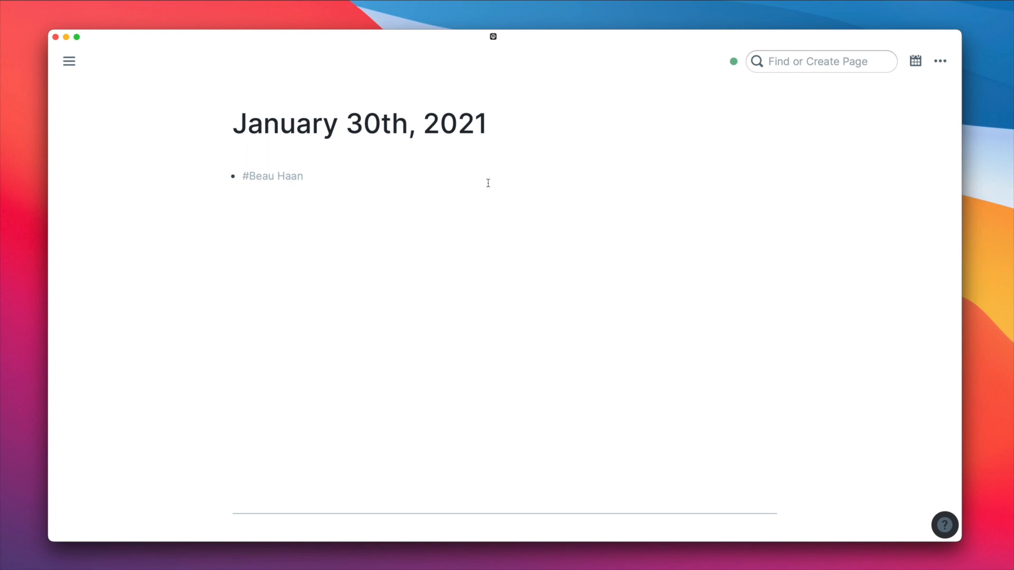
pyautogui.moveTo(473, 173)
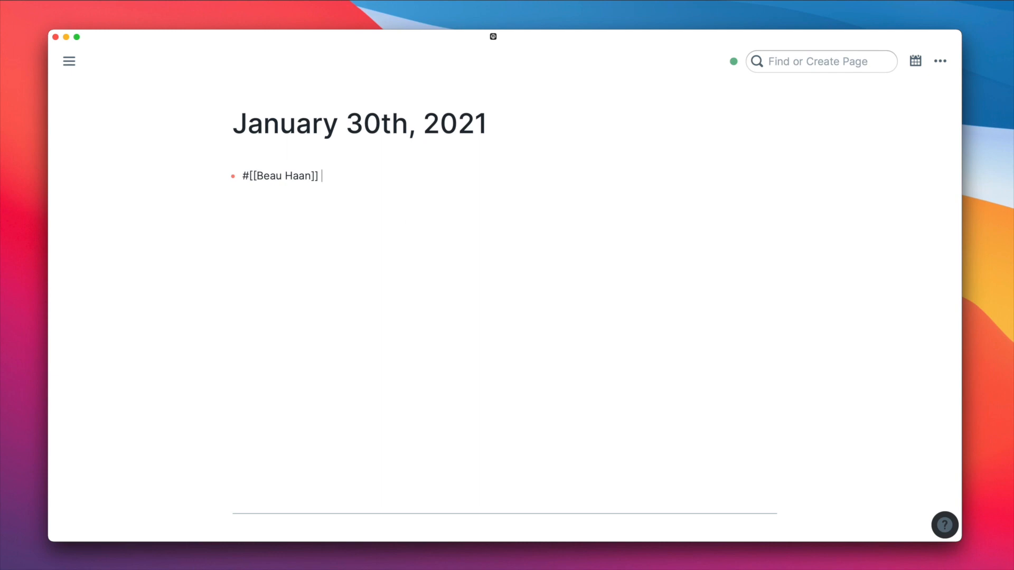
pyautogui.write('#FTW')
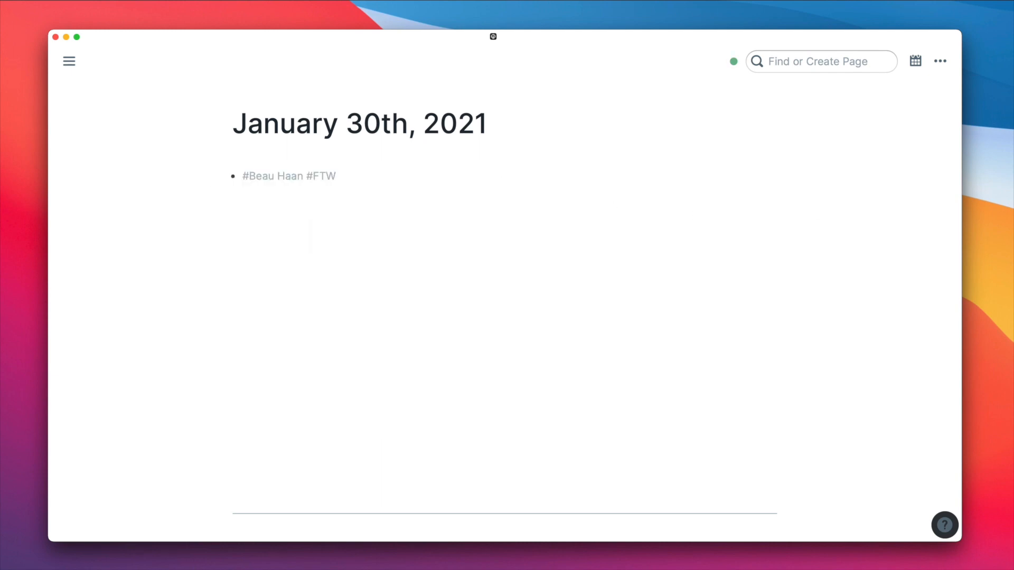
pyautogui.moveTo(495, 175)
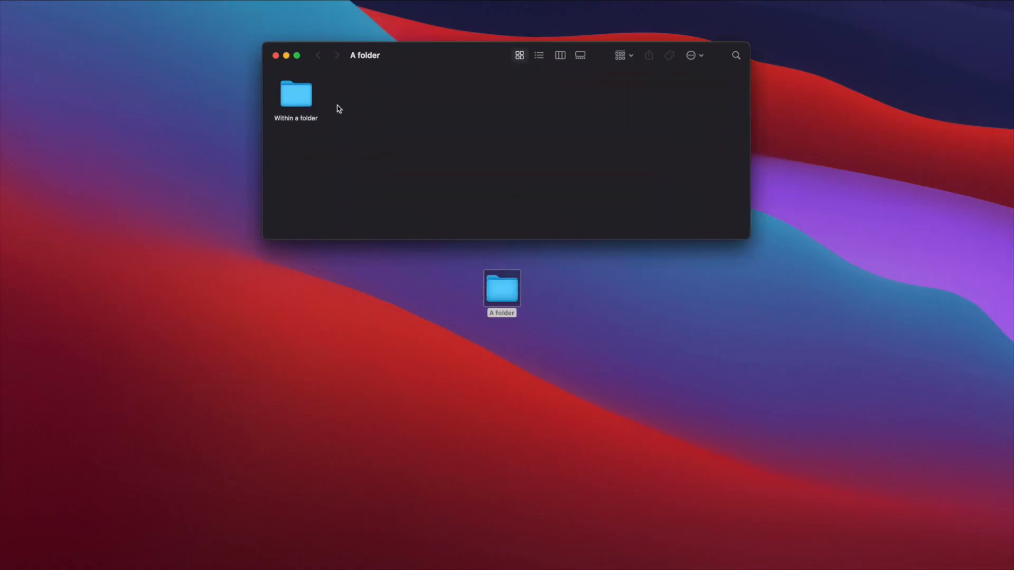
# Step: Open the Within a folder folder in Finder, then open A file
pyautogui.doubleClick(295, 94)
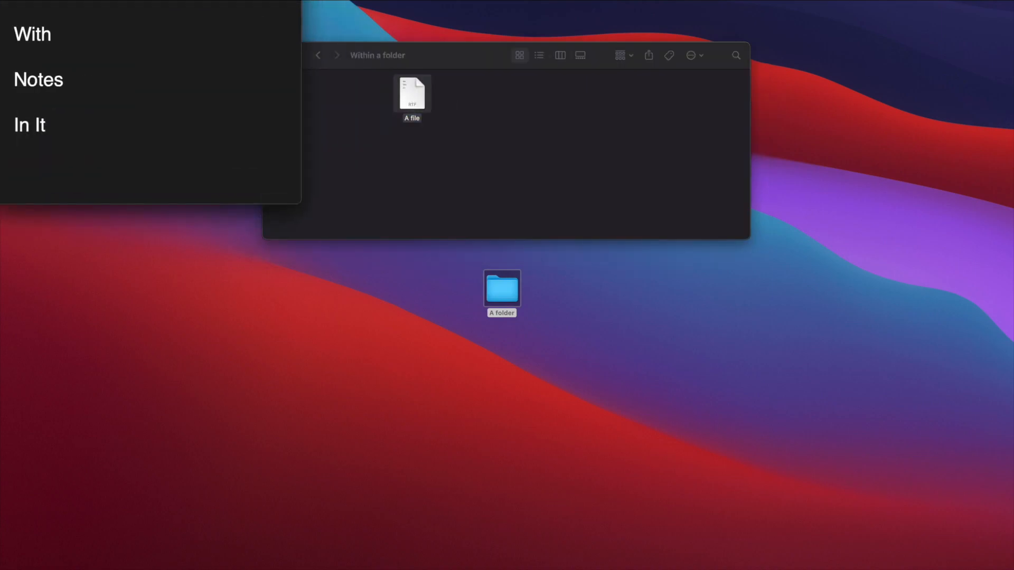
pyautogui.doubleClick(411, 93)
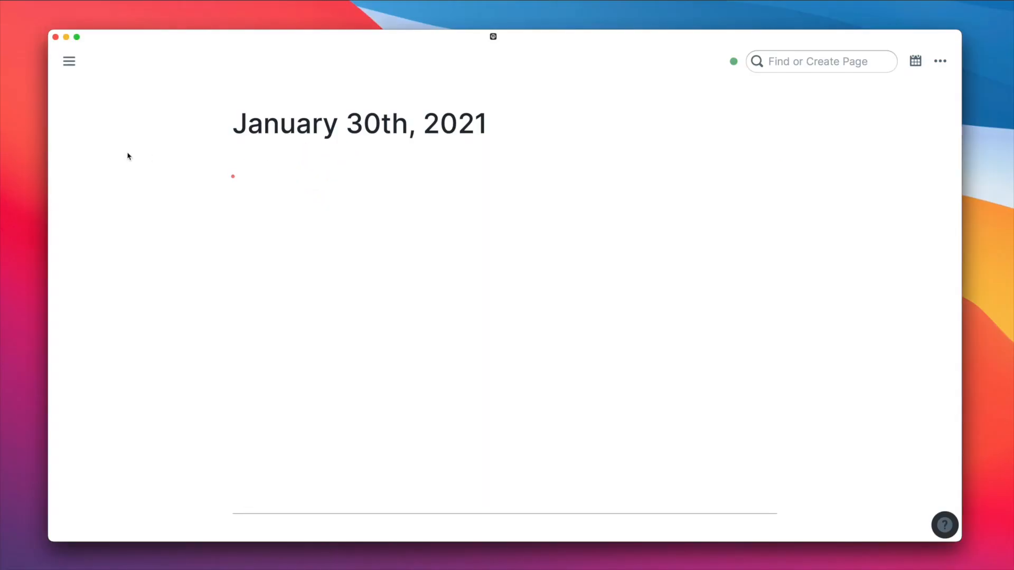
# Step: Type nested blocks A folder, Within a folder ×2, With a file, then With, Notes, In It
pyautogui.write('A folder')
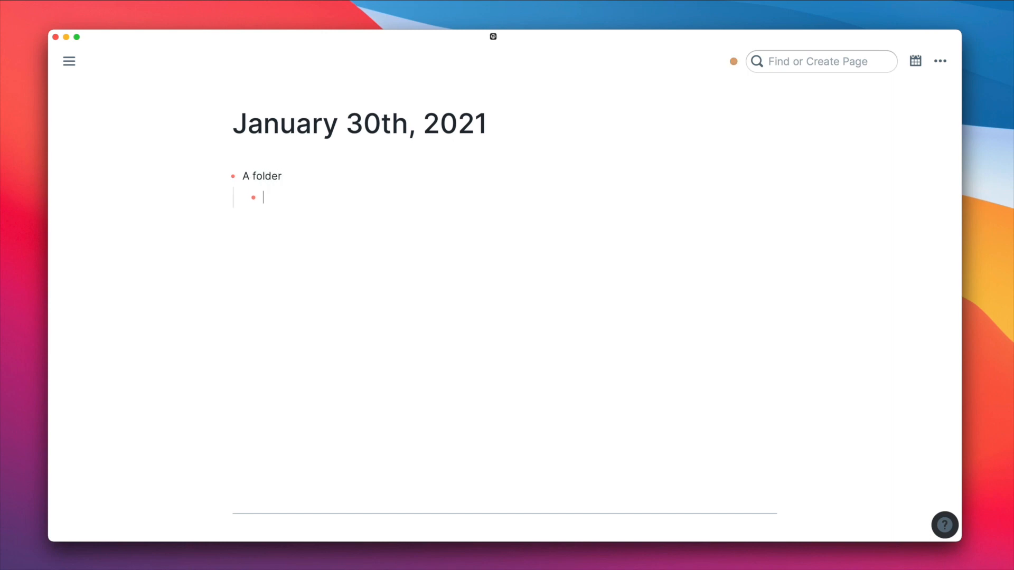
pyautogui.write('Within a folder')
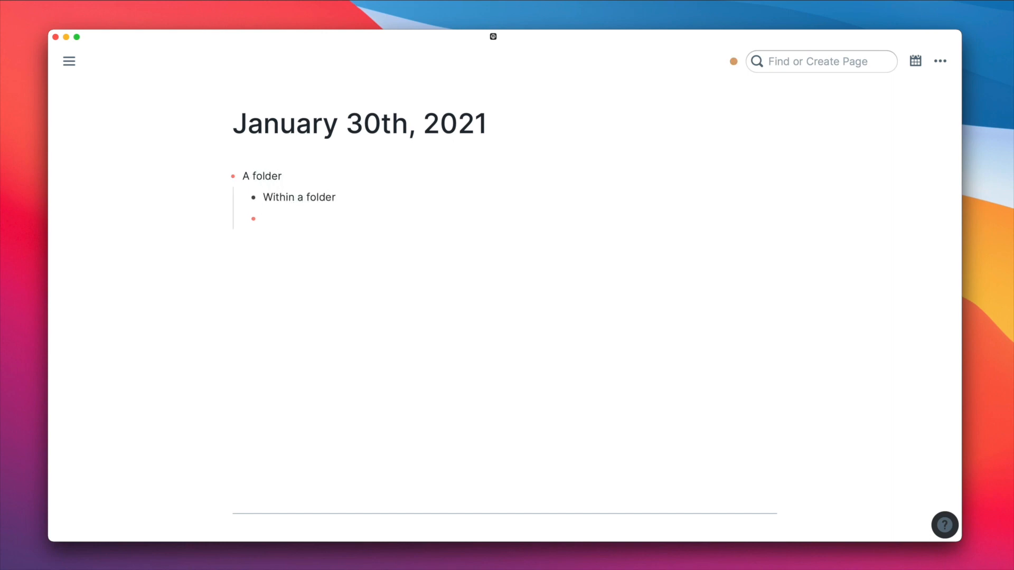
pyautogui.write('Within a folder')
pyautogui.write('No')
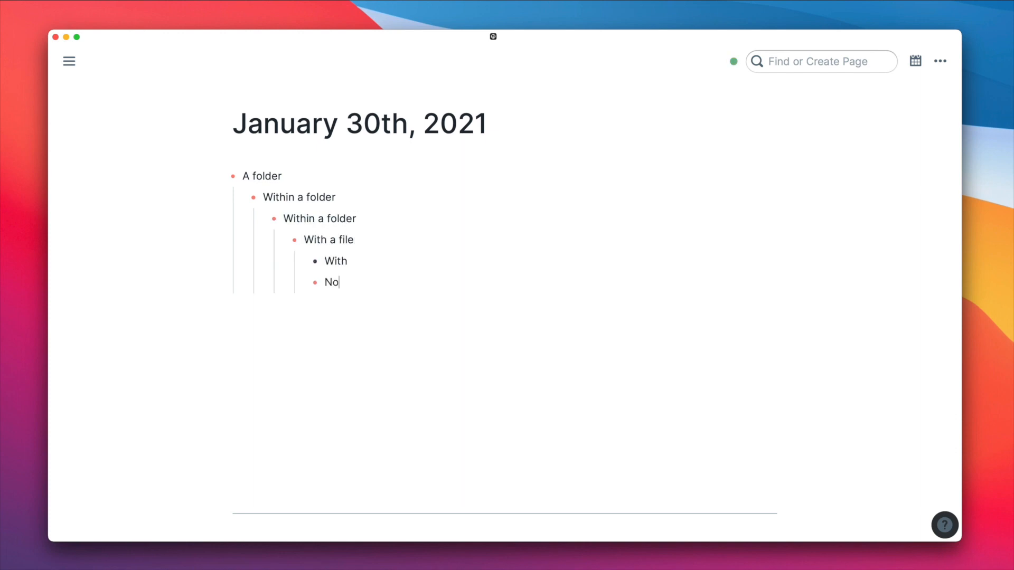
pyautogui.write('tes')
pyautogui.write('In It')
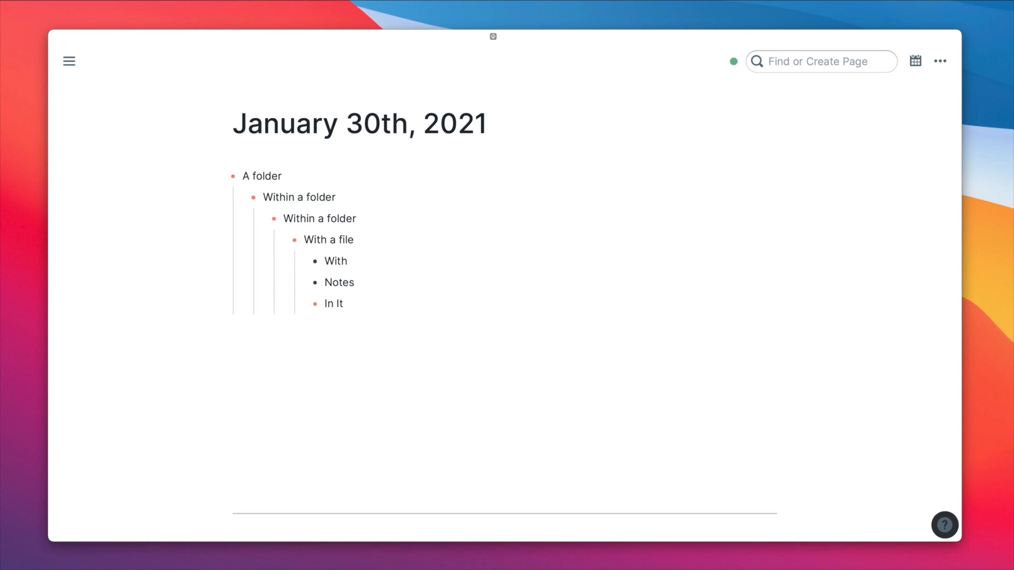
pyautogui.moveTo(487, 301)
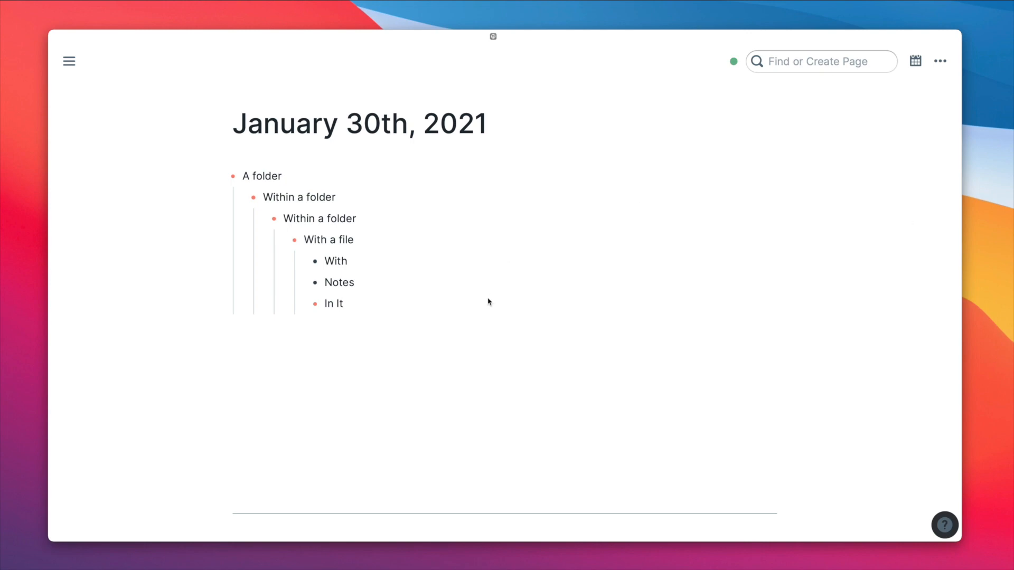
pyautogui.moveTo(413, 305)
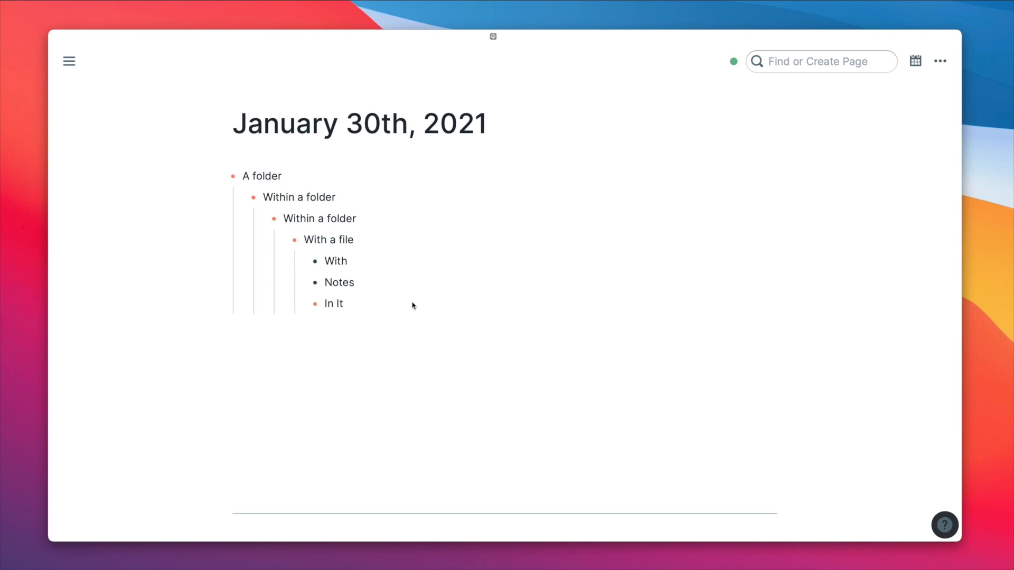
pyautogui.click(343, 304)
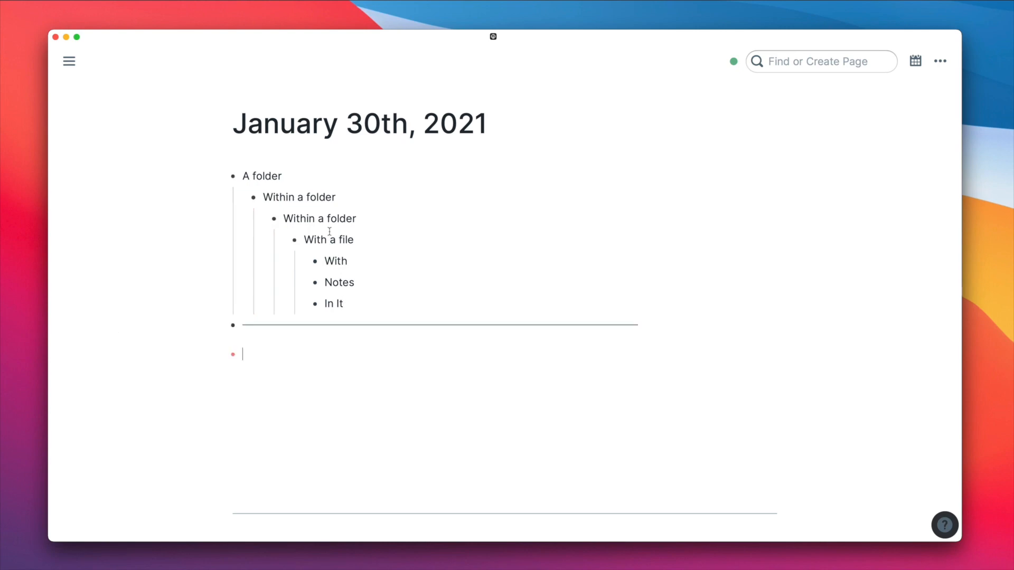
pyautogui.moveTo(317, 266)
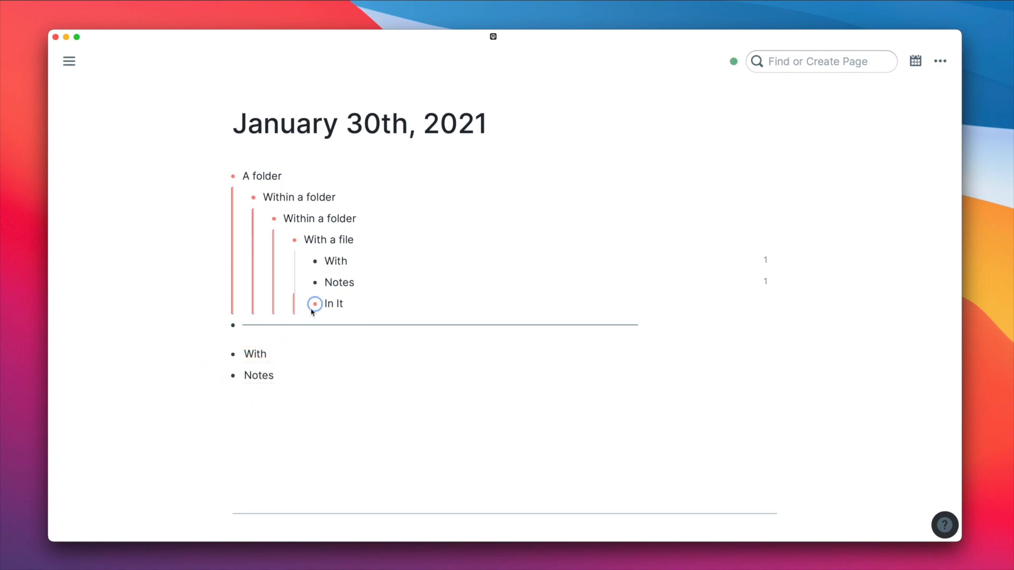
# Step: Add a --- divider and a block referencing With, Notes and In It
pyautogui.write('((c8NpZWkPI))')
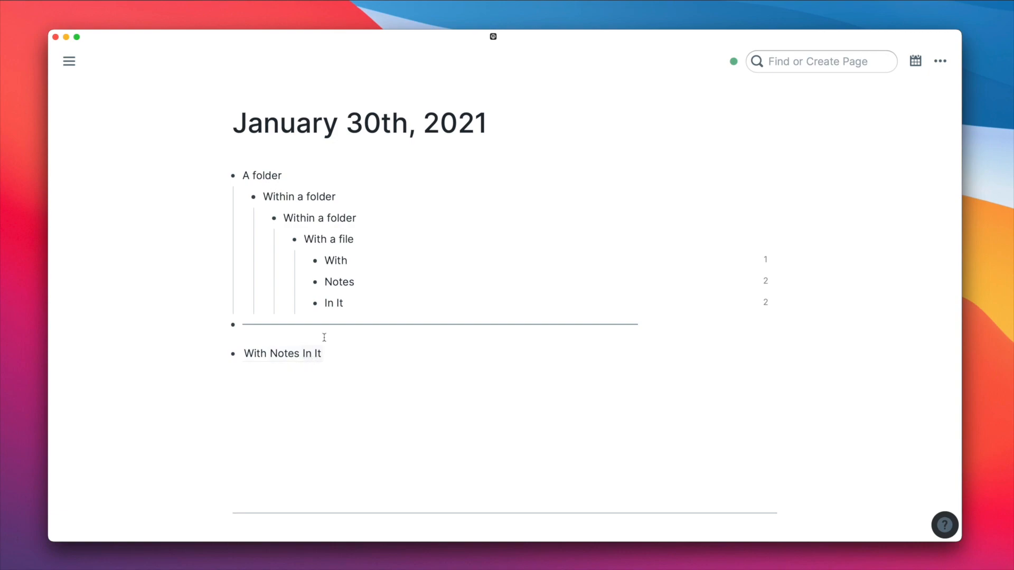
pyautogui.moveTo(766, 259)
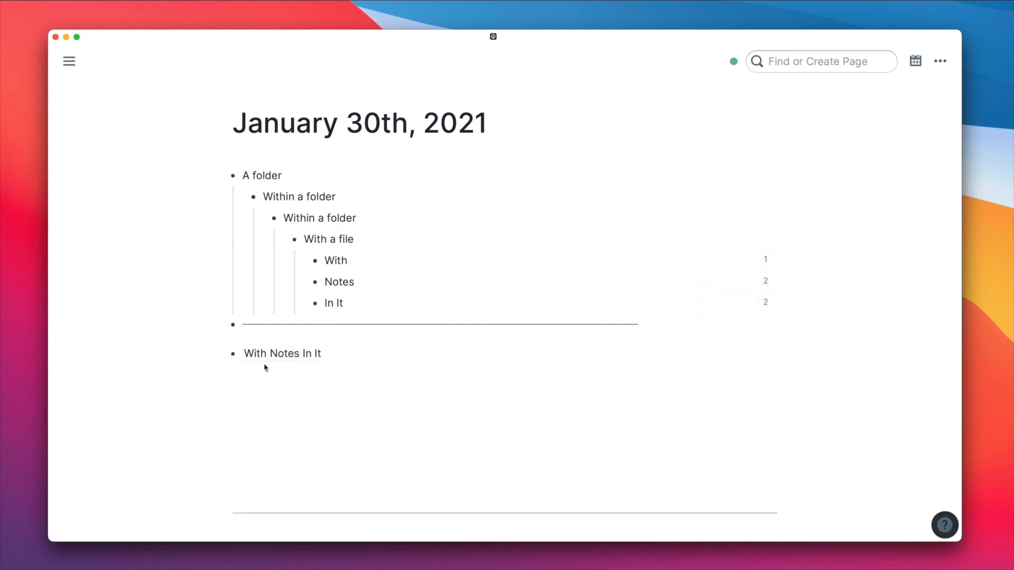
pyautogui.moveTo(461, 385)
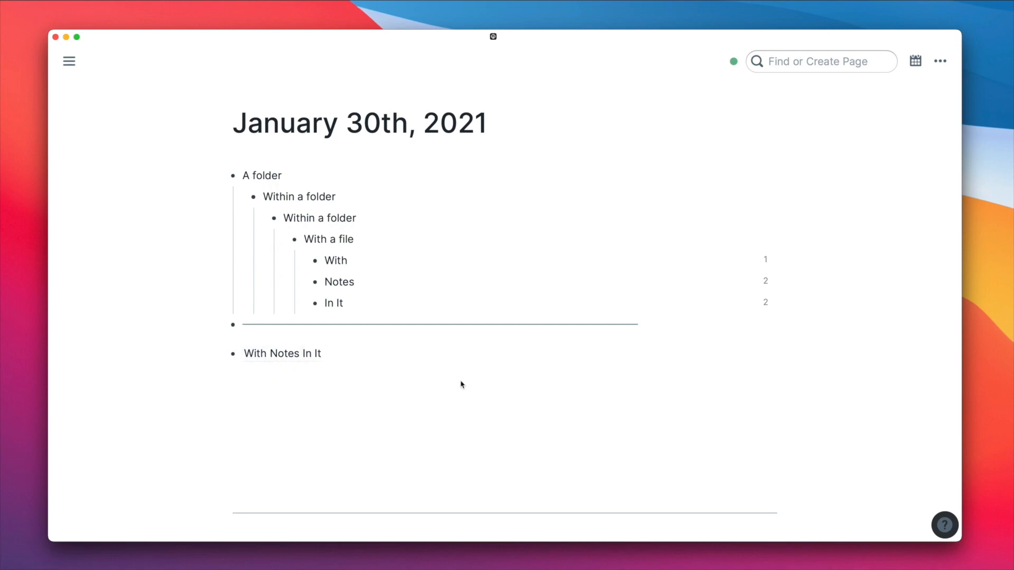